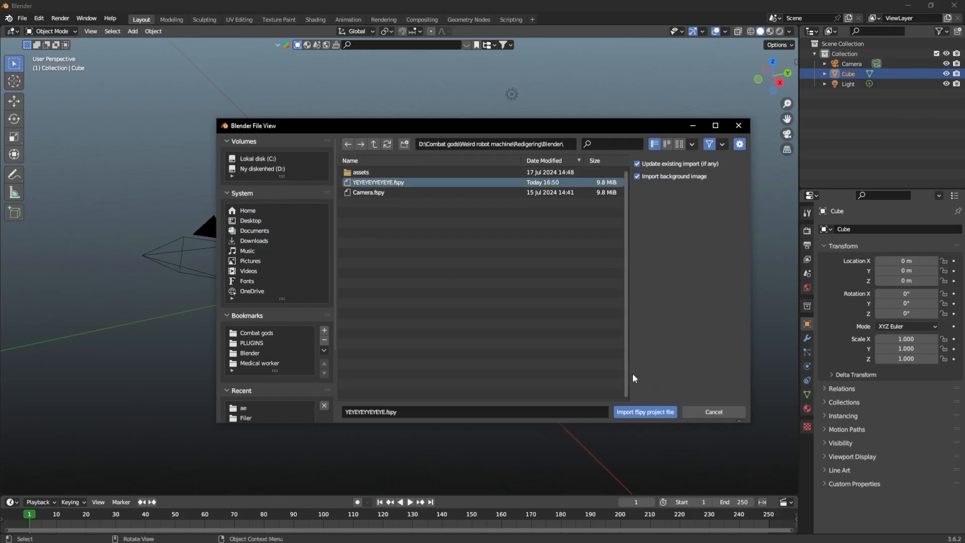
- Import the YEYEYEYEYEYE.fspy camera project to align the scene with the room photo
{"action": "left_click", "coordinate": [644, 411]}
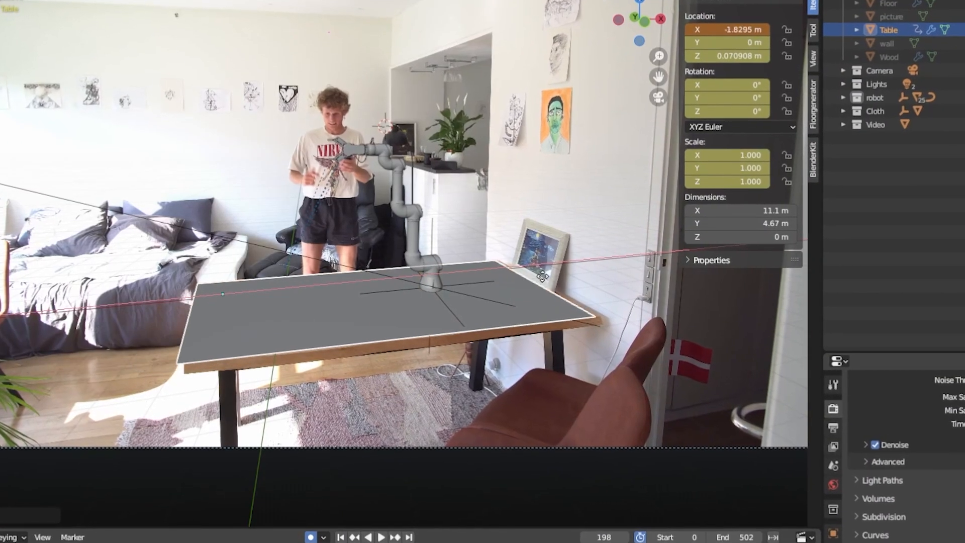
- Match the Table, Floor and wall planes in the Shadow collection to the room footage
{"action": "left_click", "coordinate": [908, 50]}
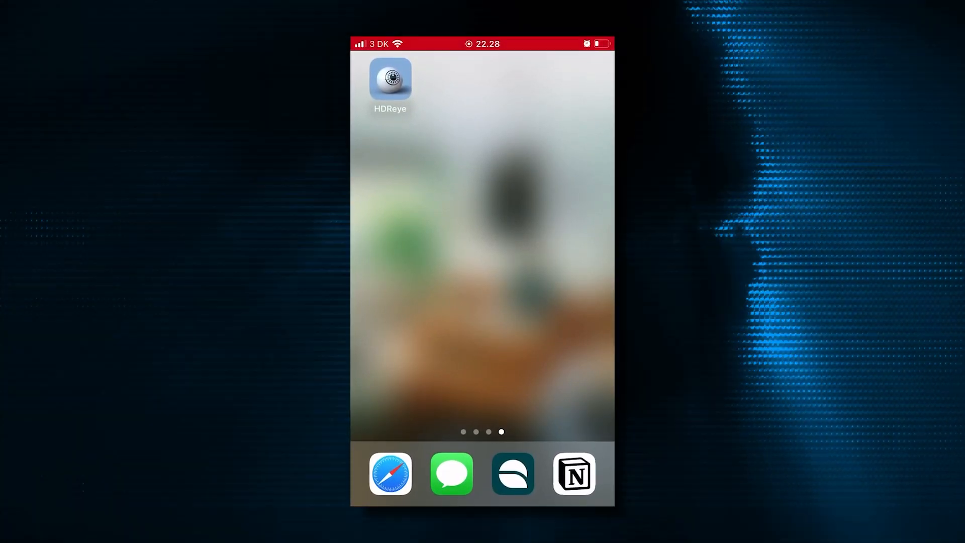
- Launch the HDReye app from the iPhone home screen
{"action": "left_click", "coordinate": [389, 79]}
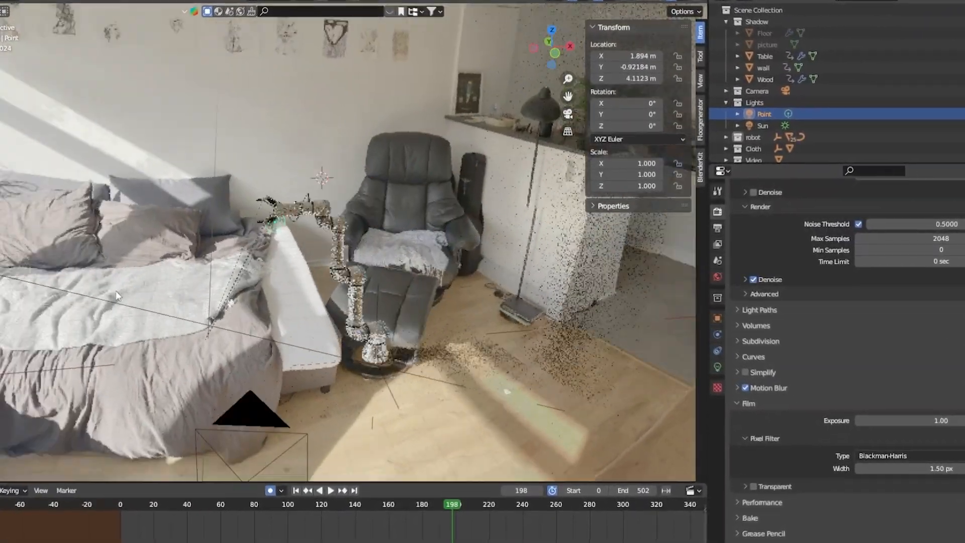
- Add Point and Sun lights and an Environment Texture world node, then reveal the Film settings
{"action": "left_click", "coordinate": [311, 19]}
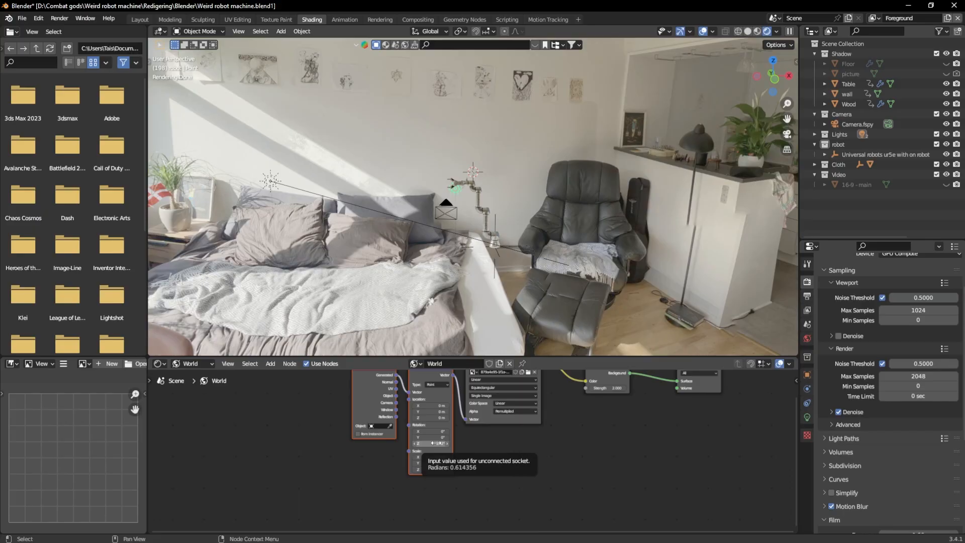
{"action": "left_click", "coordinate": [136, 17]}
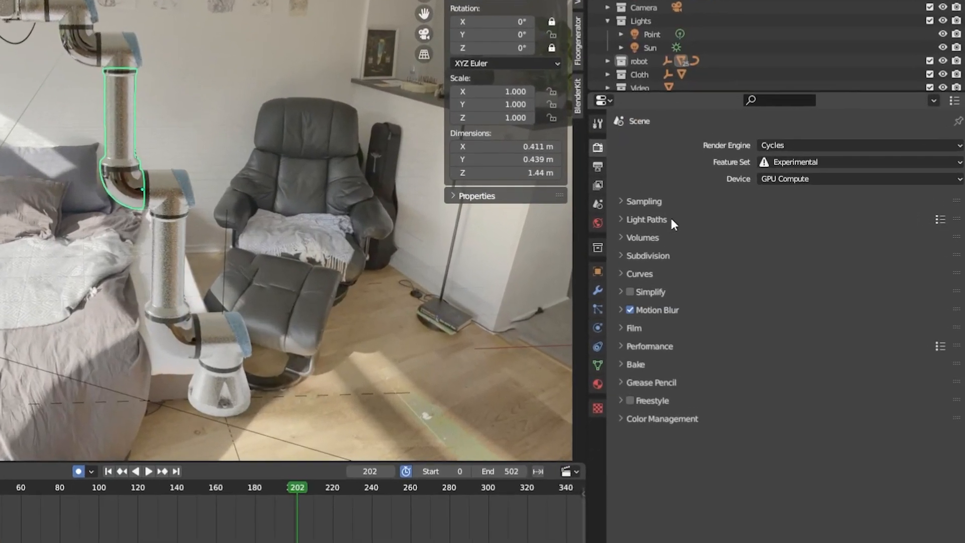
{"action": "left_click", "coordinate": [633, 327]}
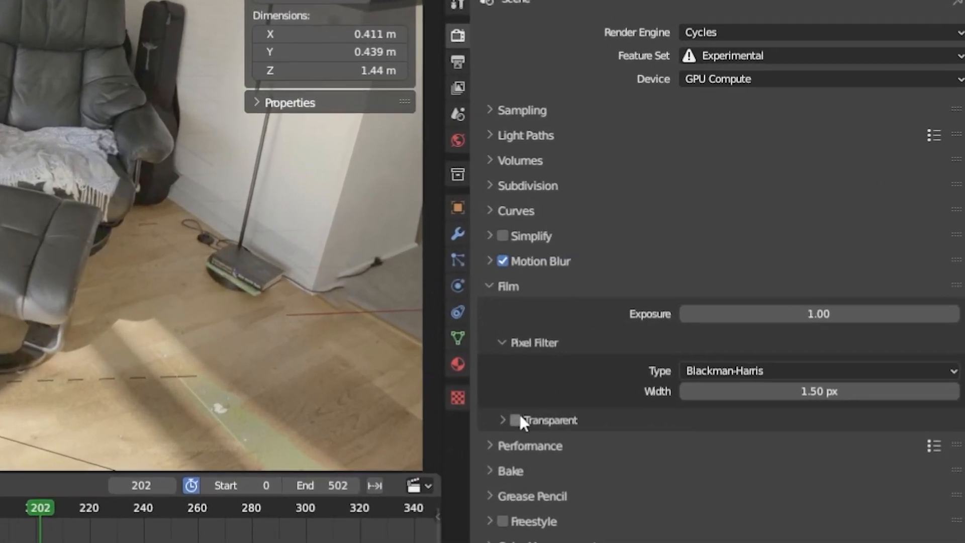